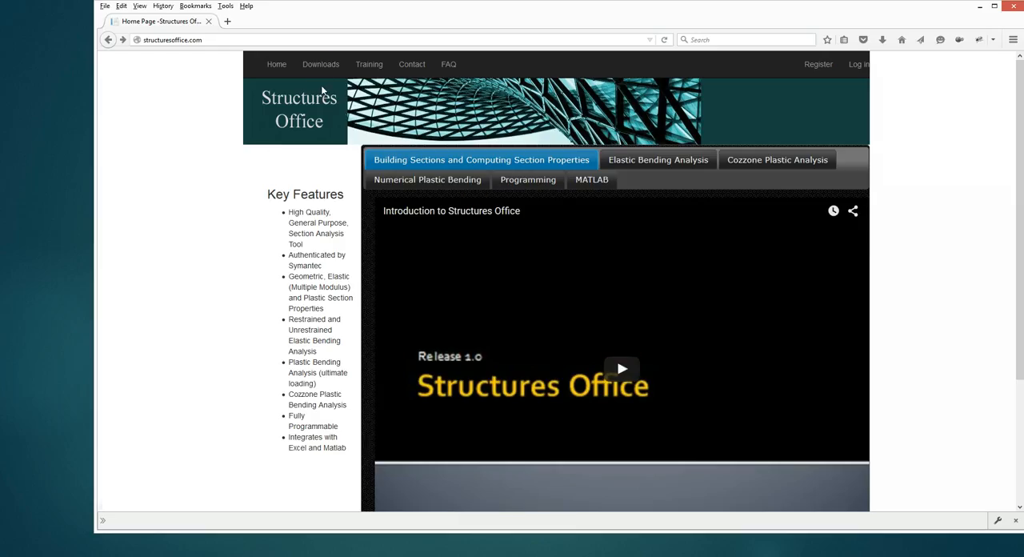
Download StructuresOfficeSetup.exe from the Downloads page and launch it from Firefox's downloads panel
left_click(320, 64)
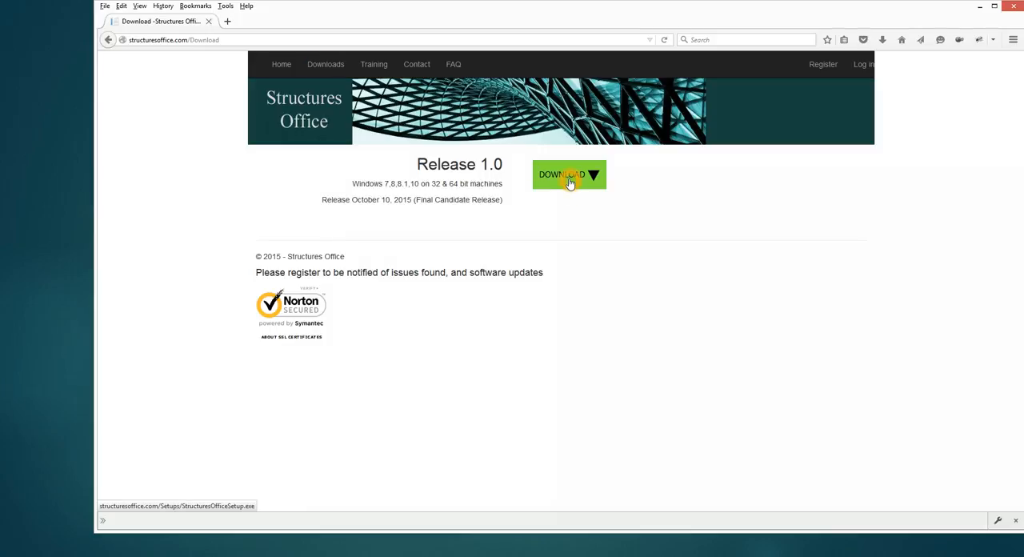
left_click(568, 175)
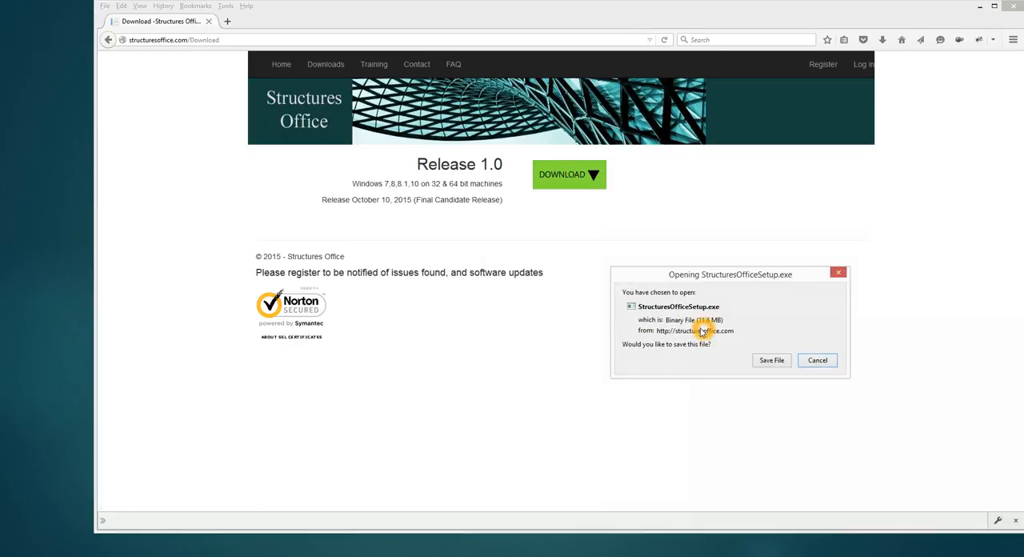
mouse_move(280, 336)
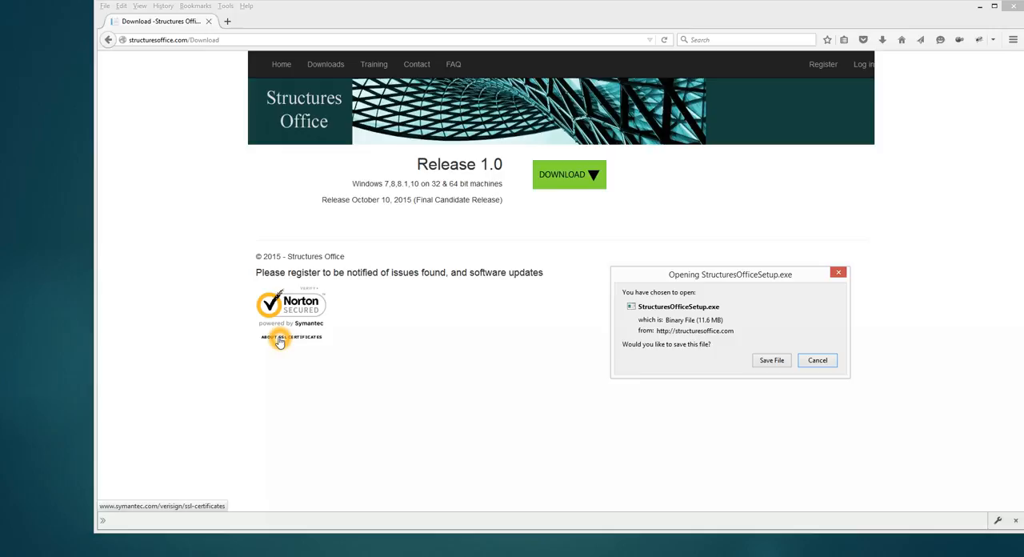
mouse_move(548, 308)
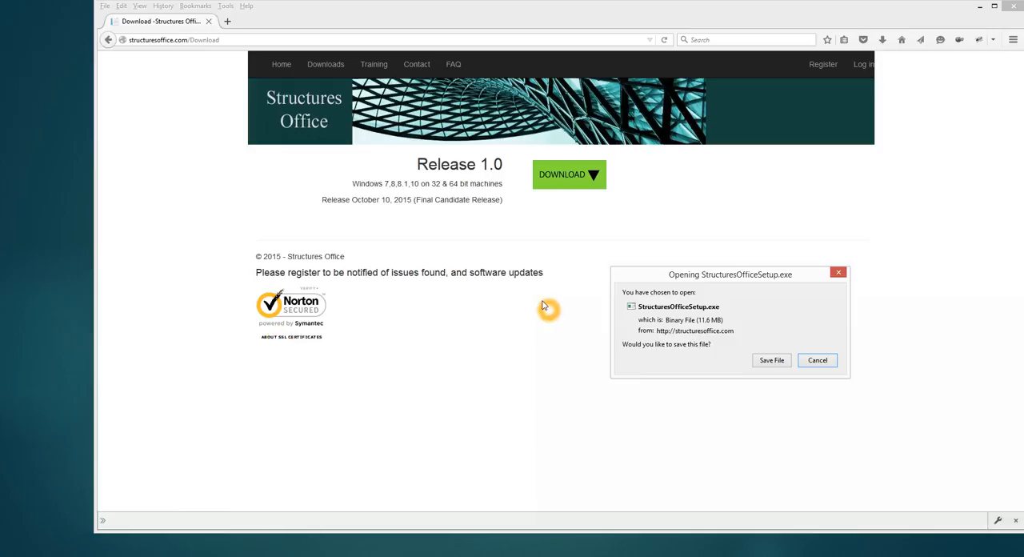
mouse_move(770, 359)
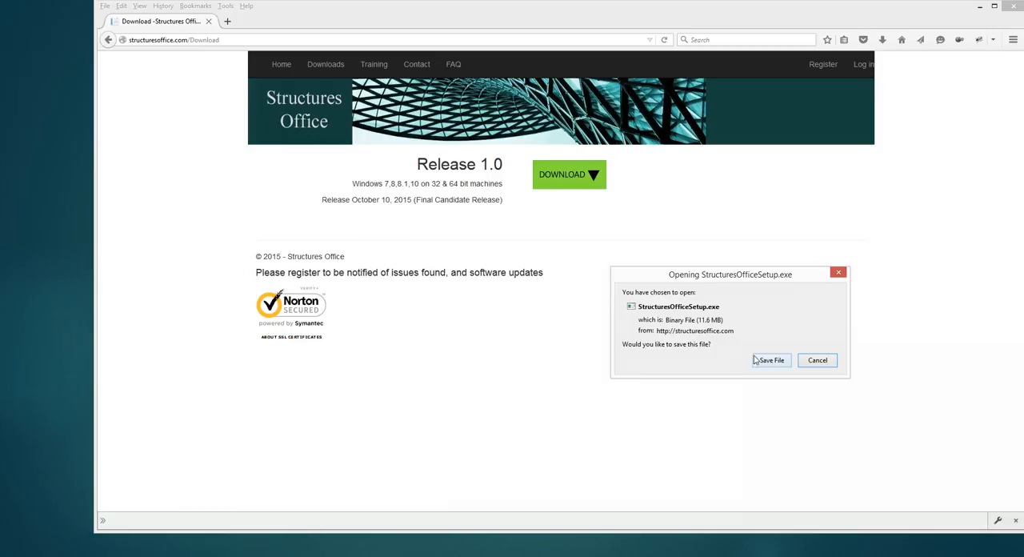
left_click(769, 359)
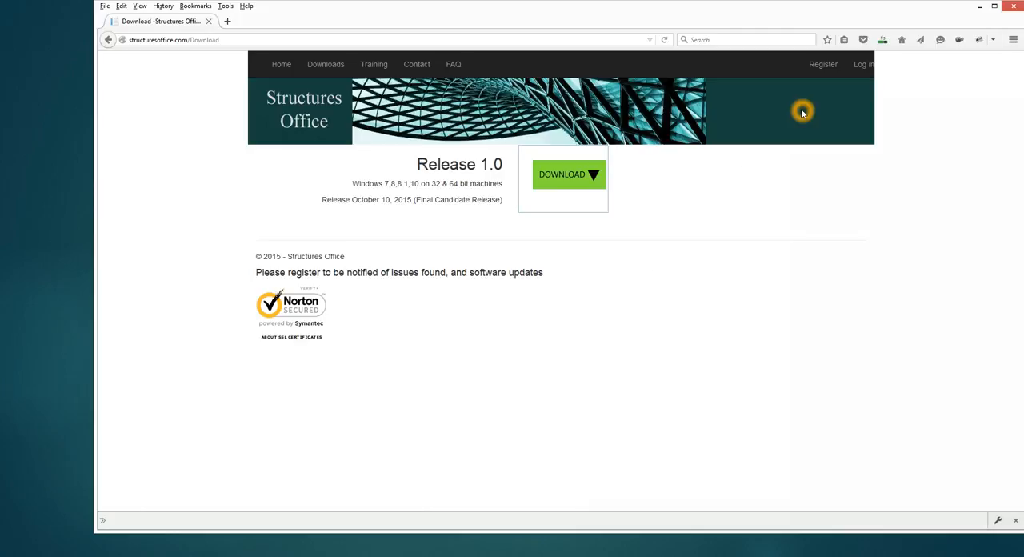
mouse_move(880, 40)
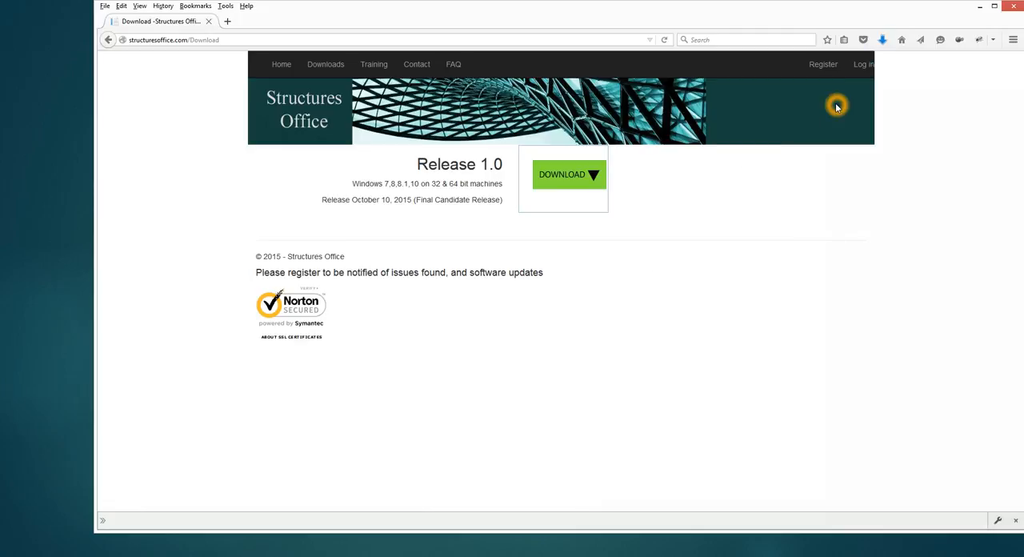
left_click(882, 39)
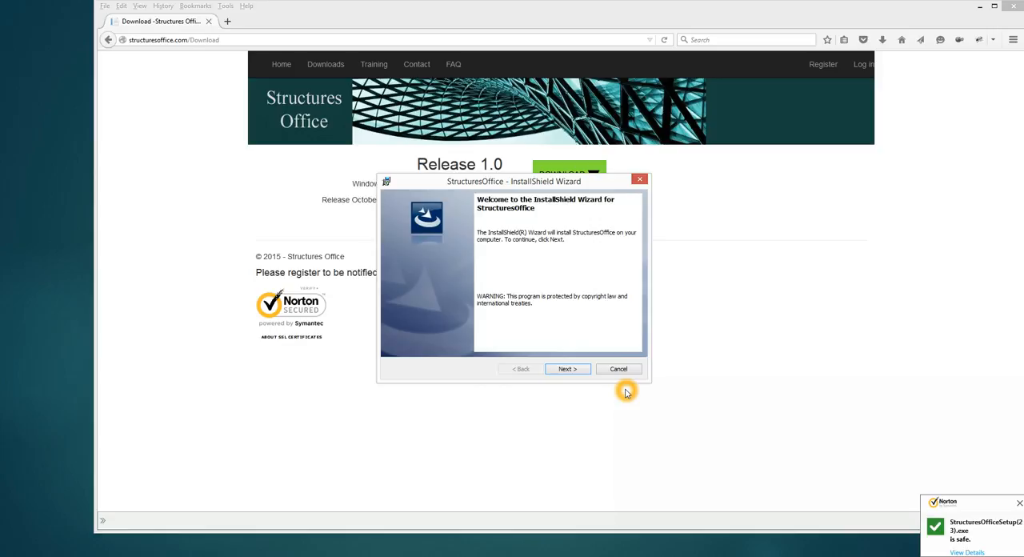
Accept the license agreement and install StructuresOffice with the Typical setup
left_click(566, 368)
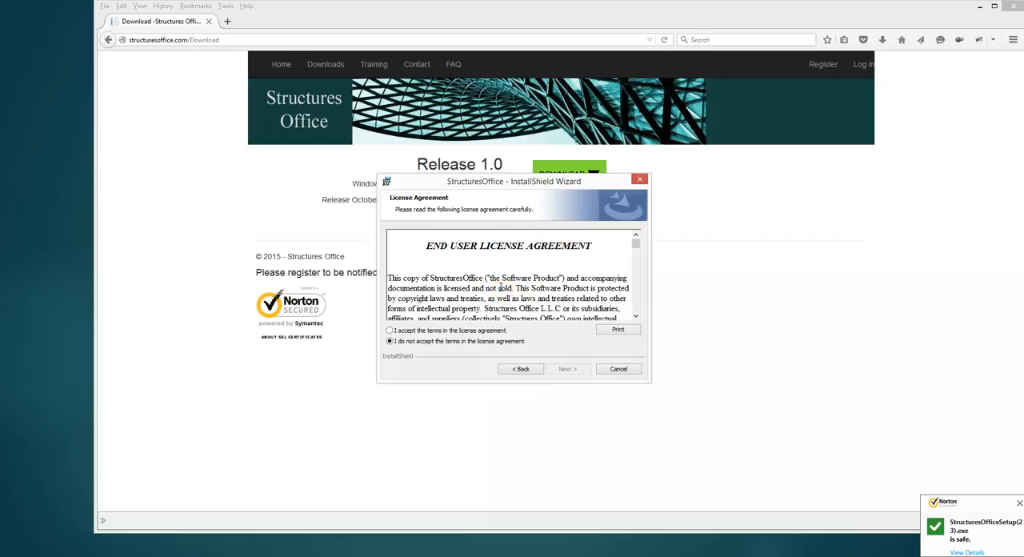
left_click(389, 330)
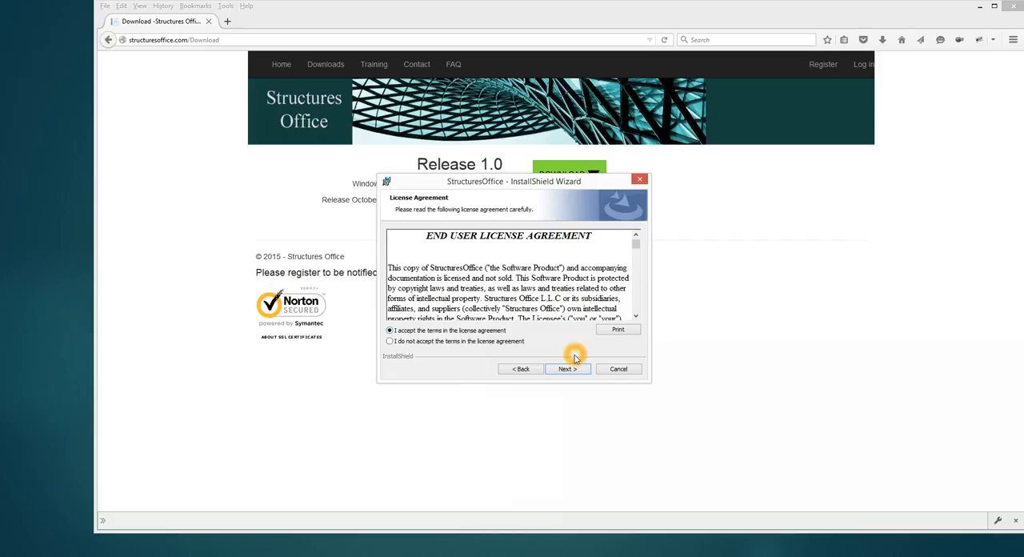
left_click(567, 369)
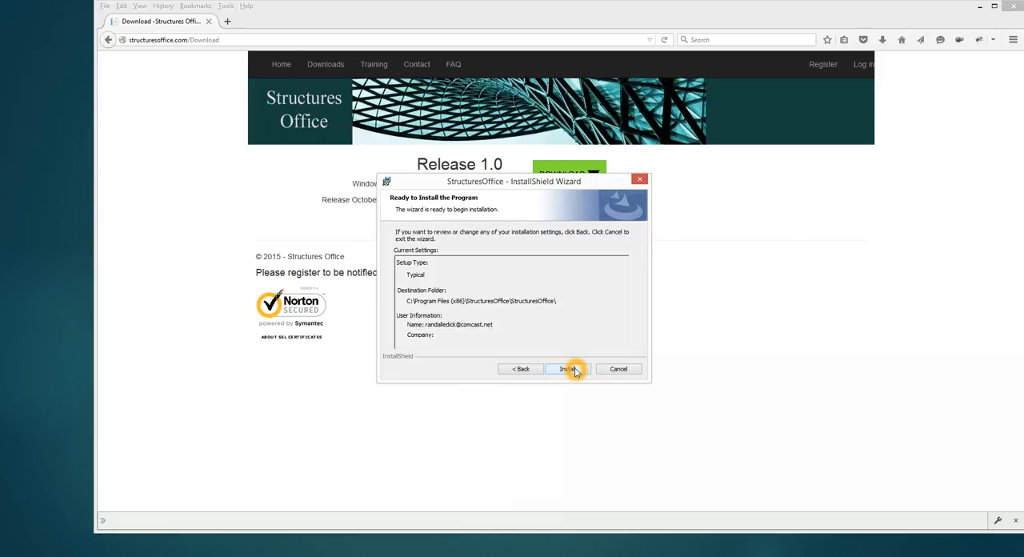
left_click(568, 369)
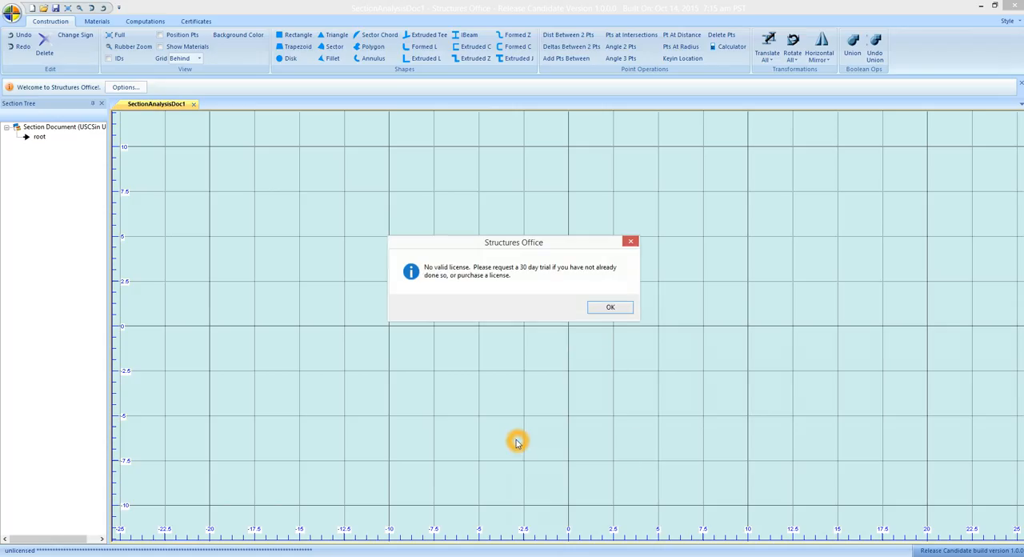
mouse_move(427, 449)
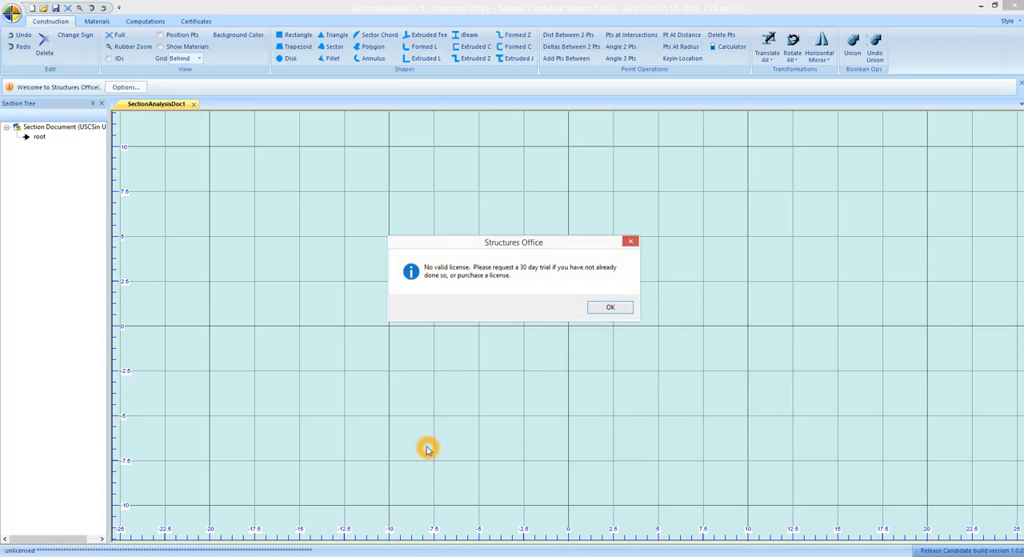
mouse_move(440, 292)
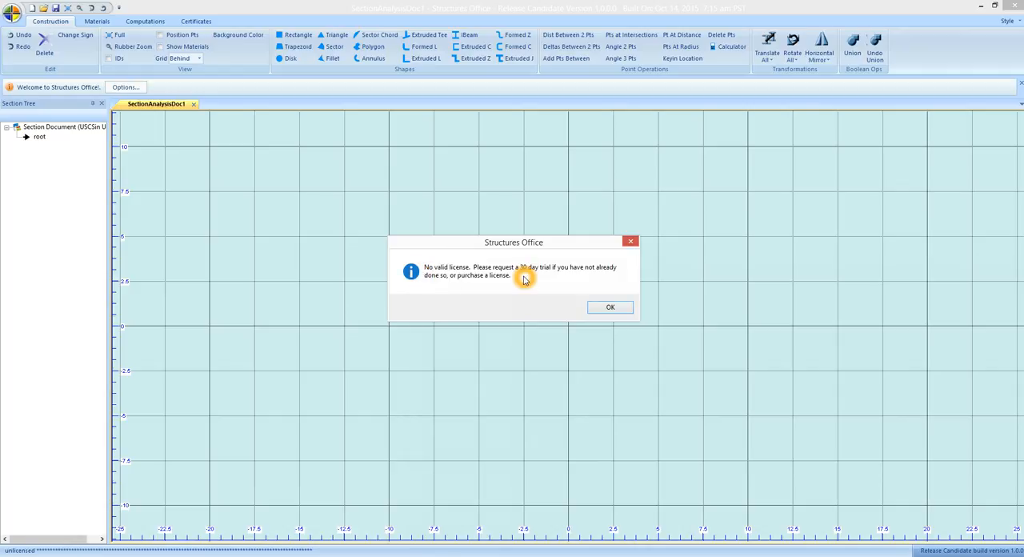
Dismiss the no-valid-license notice and bring up the Certificates licensing commands
left_click(609, 306)
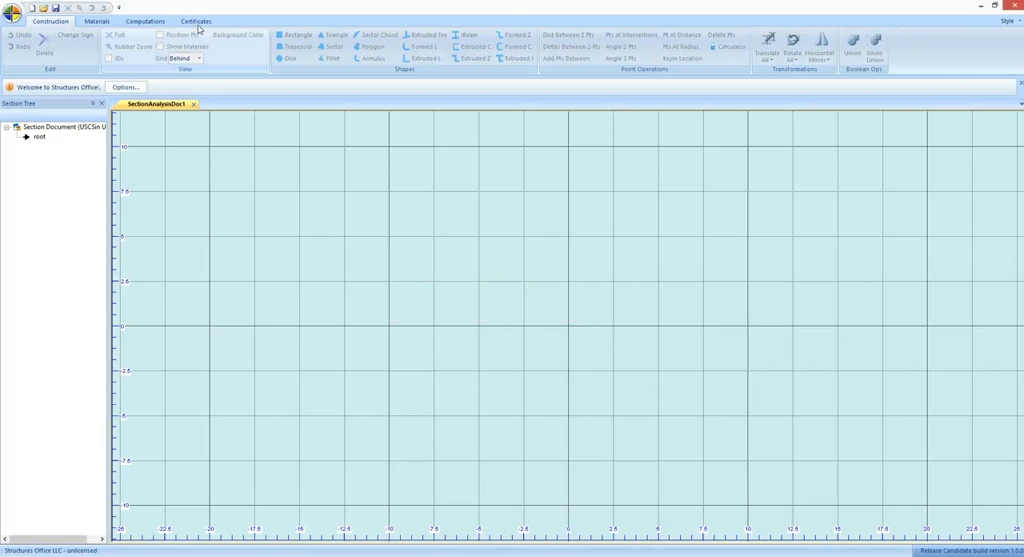
left_click(196, 21)
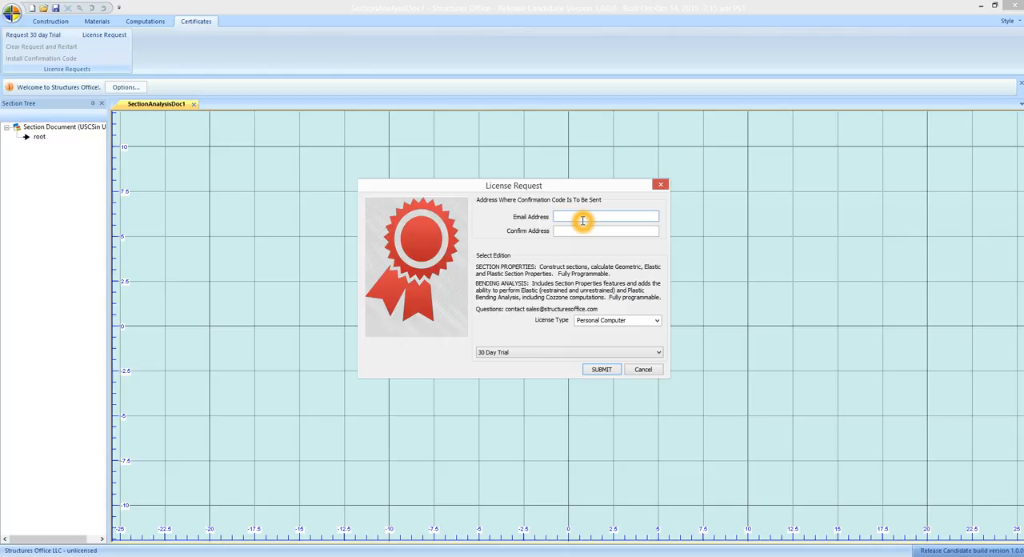
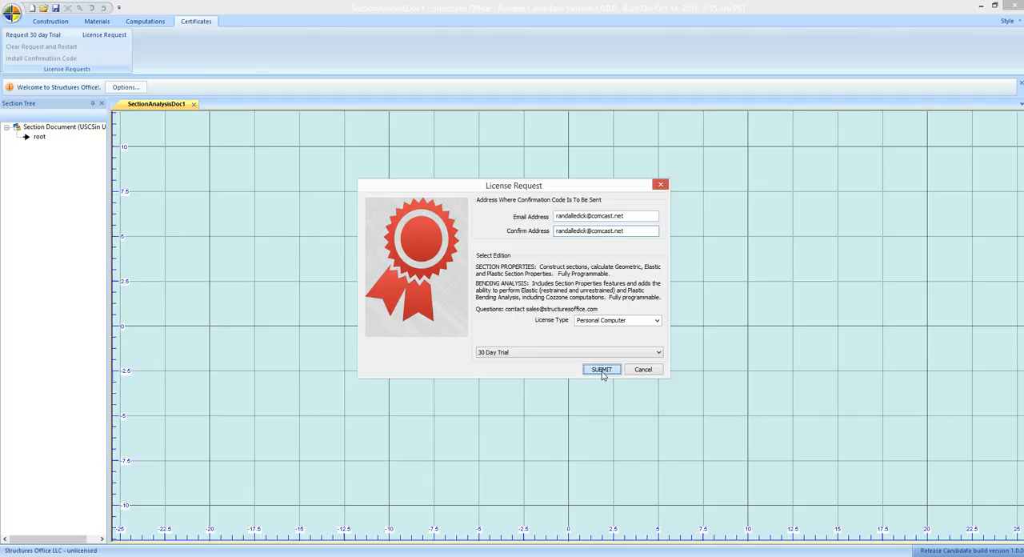
left_click(601, 369)
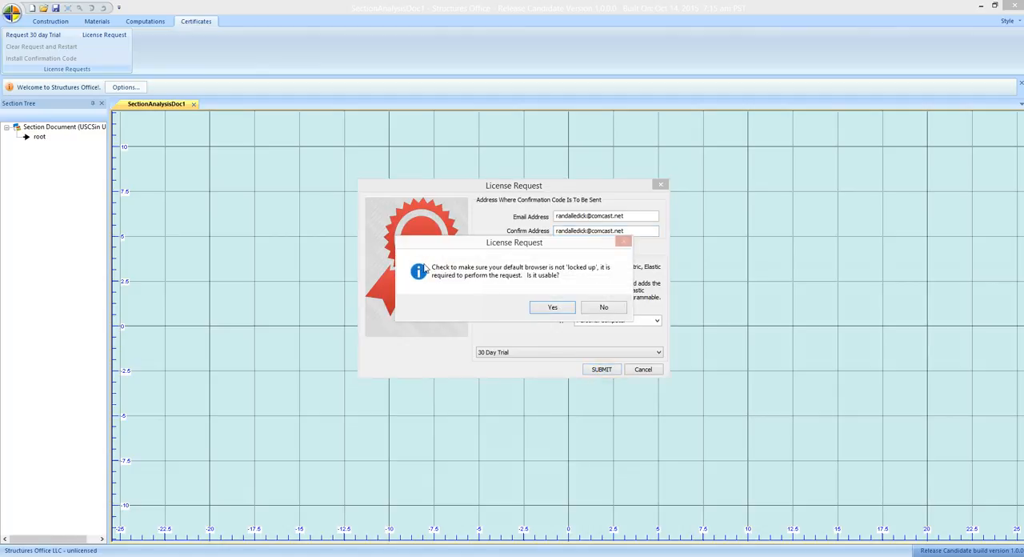
mouse_move(516, 271)
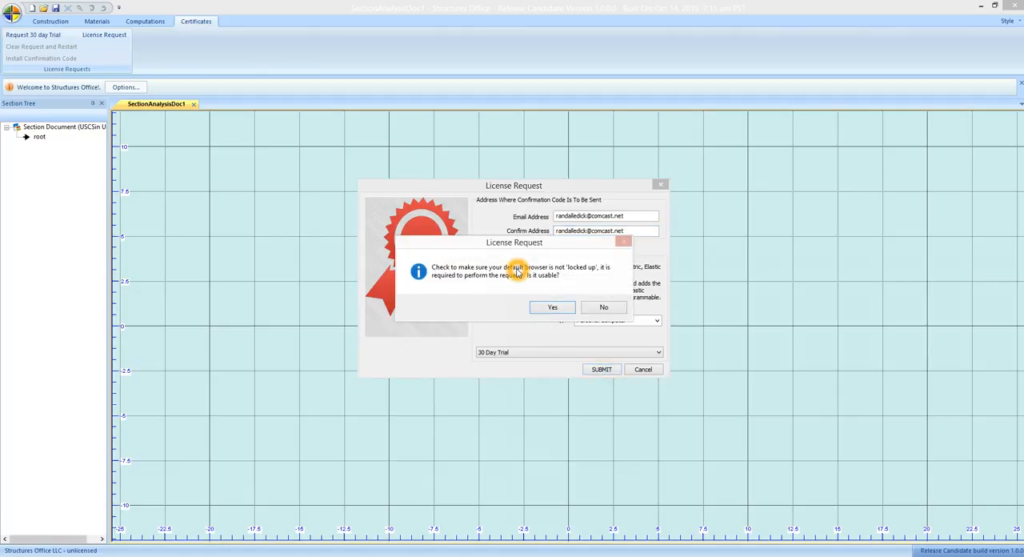
mouse_move(583, 271)
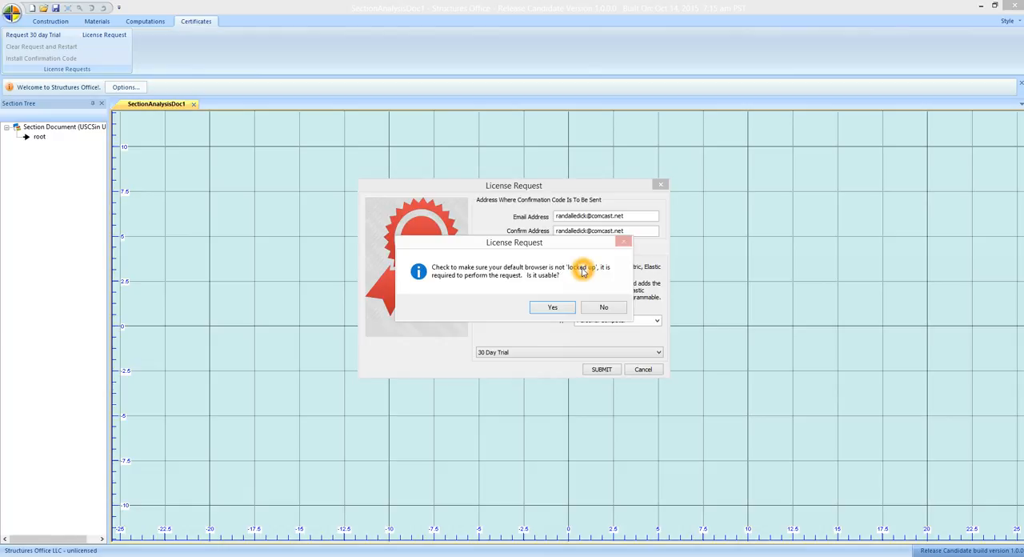
mouse_move(569, 276)
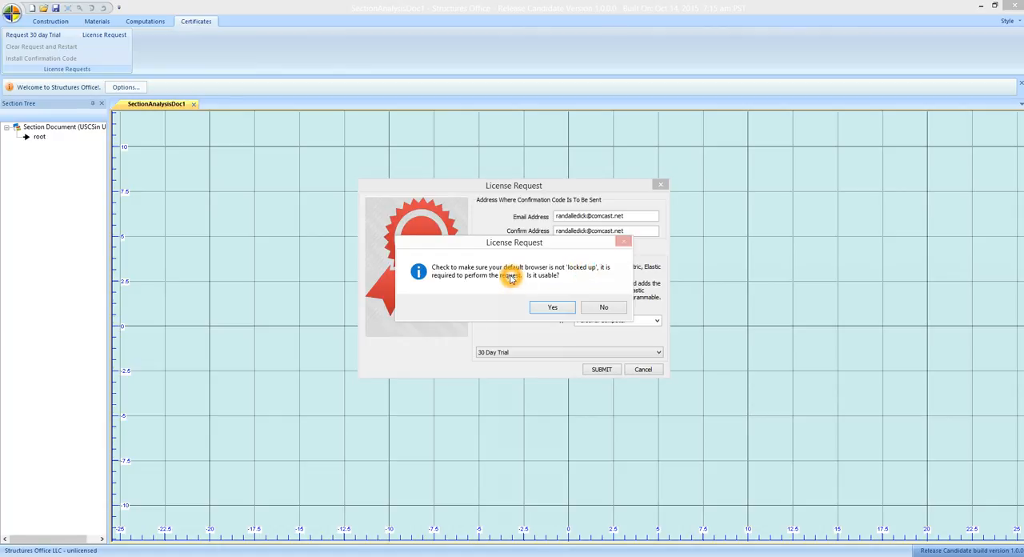
mouse_move(521, 279)
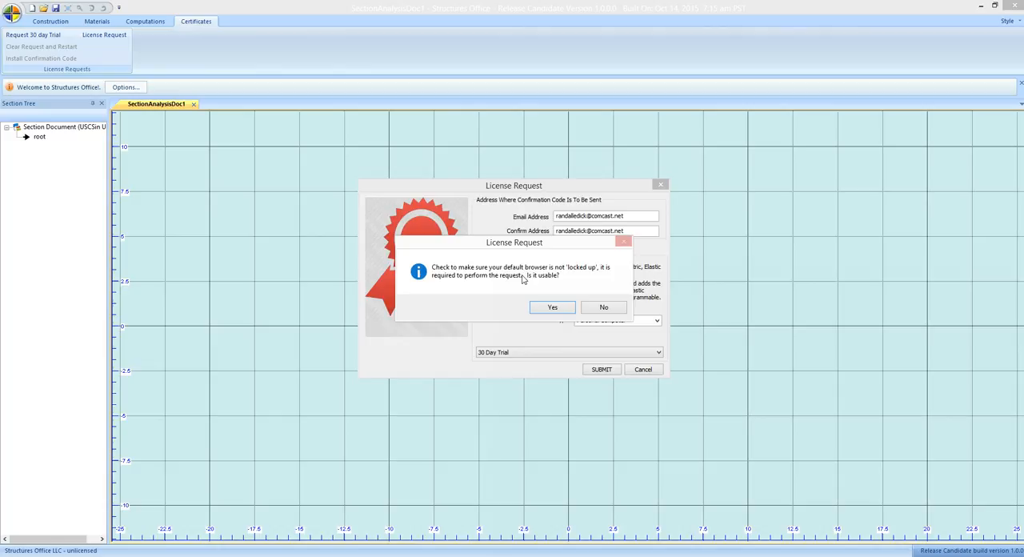
mouse_move(544, 278)
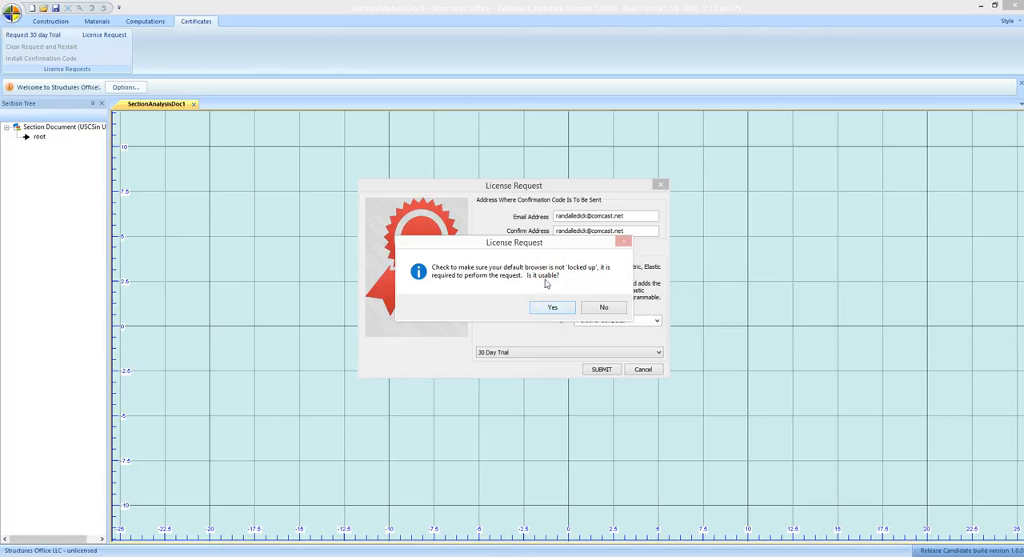
Confirm the default browser is usable so the trial request completes, leaving 31 days pending confirmation
left_click(552, 307)
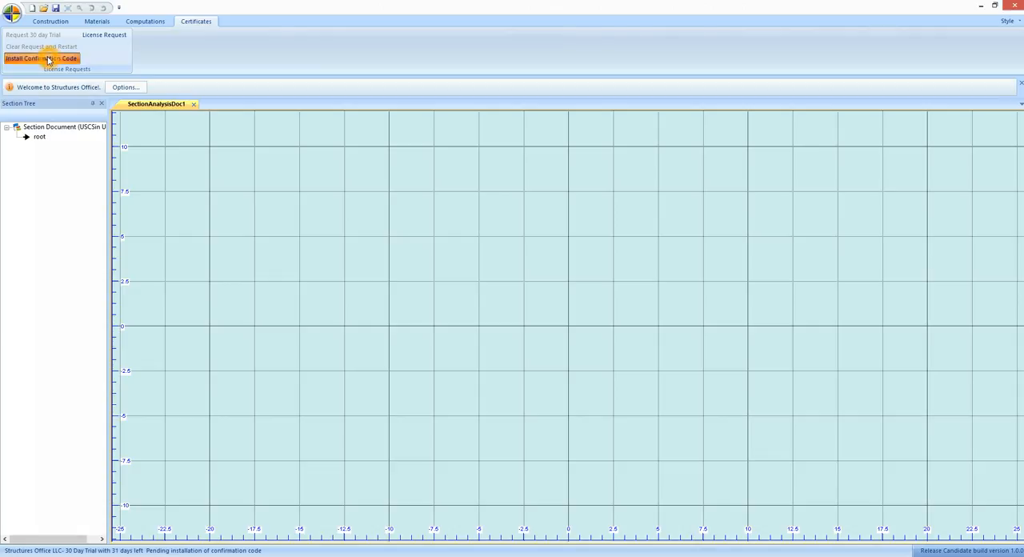
Start Install Confirmation Code and place the cursor in the code box
left_click(40, 58)
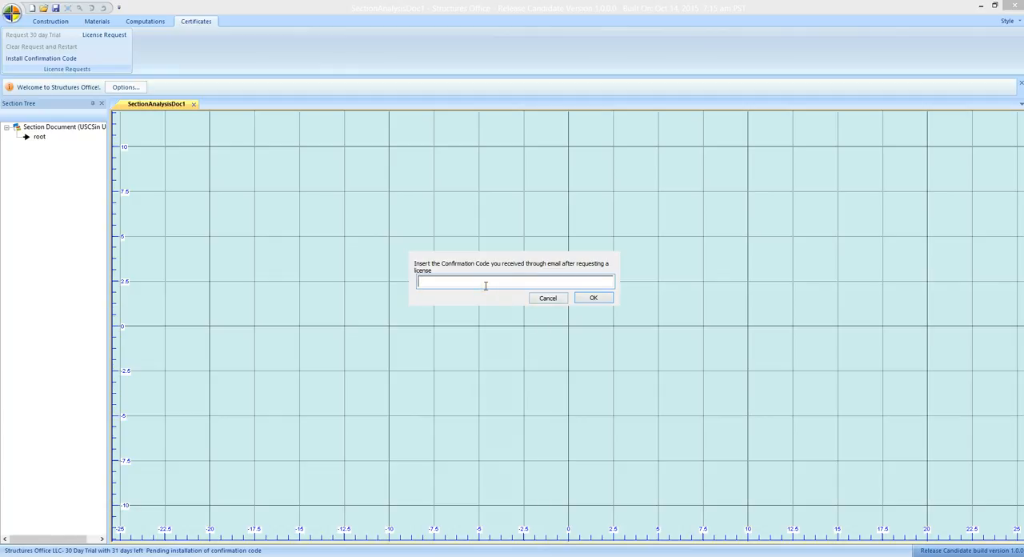
left_click(593, 297)
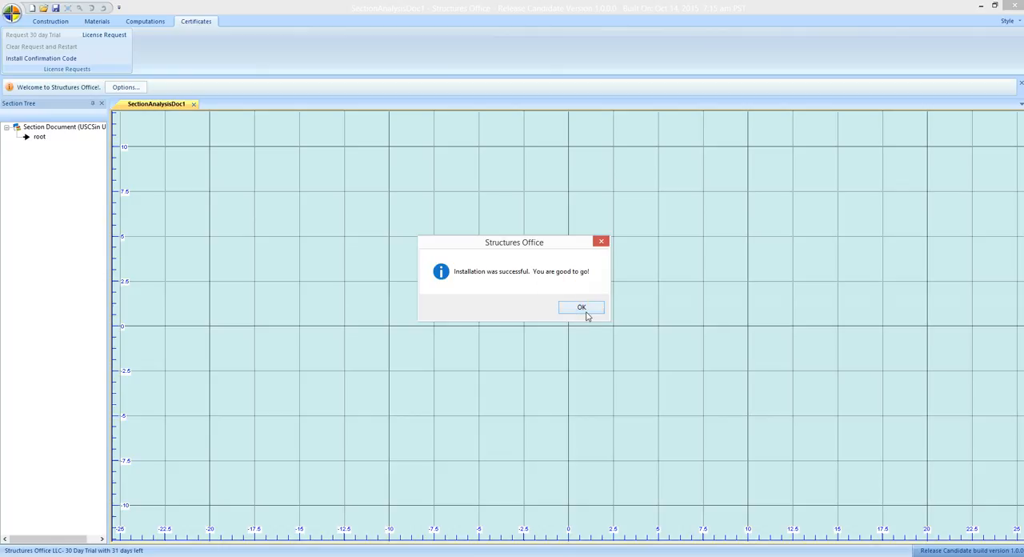
Dismiss the 'Installation was successful' message, leaving the 30-day trial active with 31 days left
left_click(581, 307)
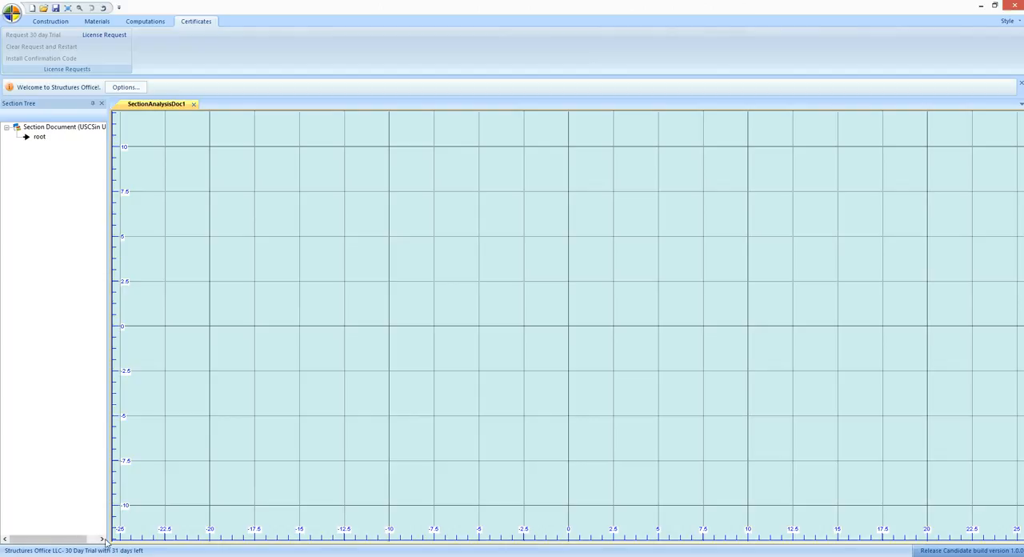
mouse_move(51, 378)
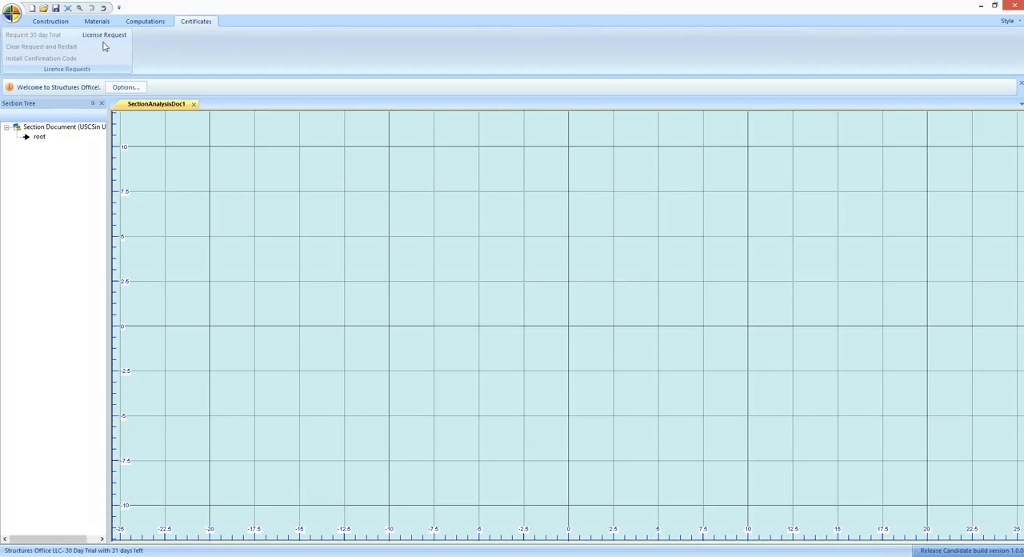
mouse_move(92, 60)
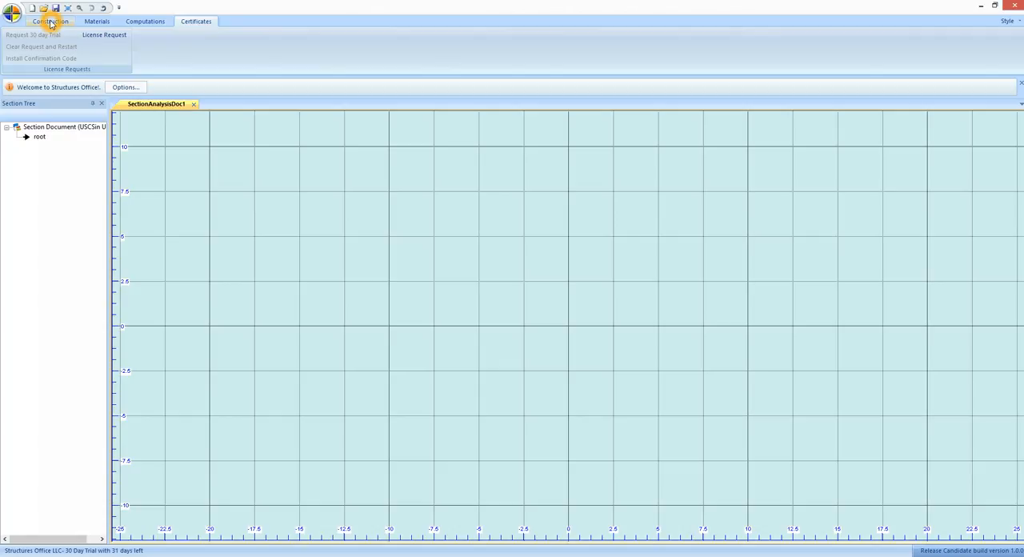
mouse_move(349, 427)
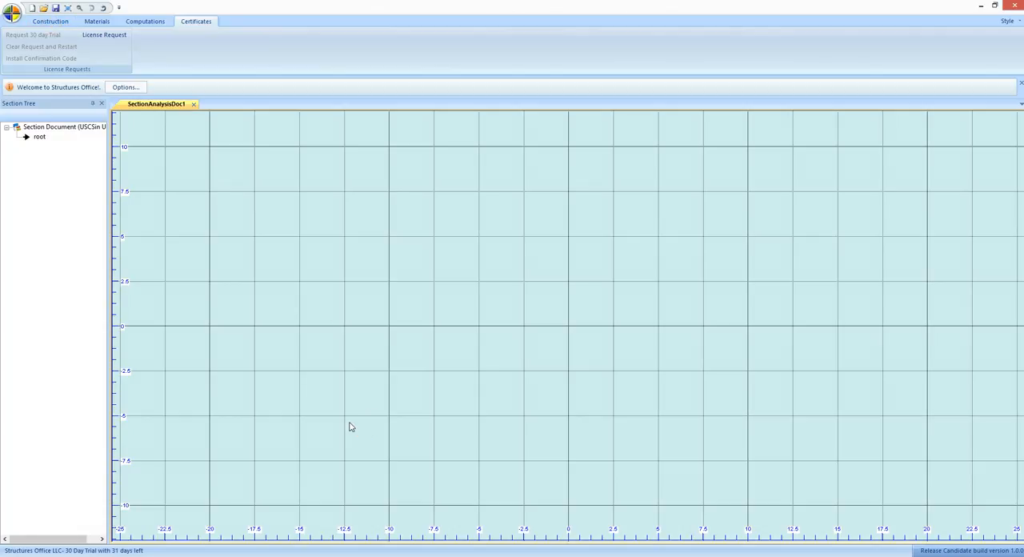
mouse_move(489, 547)
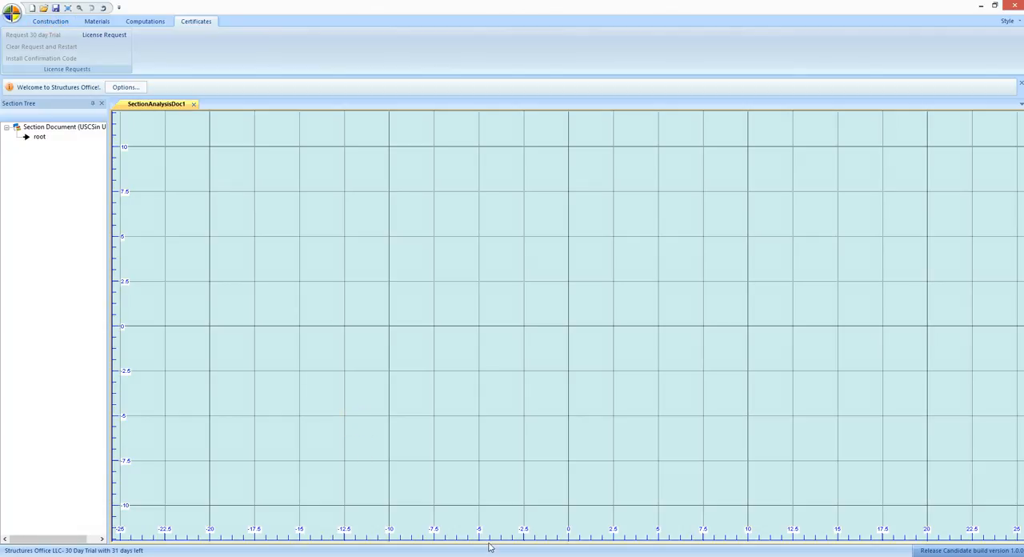
key("alt+tab")
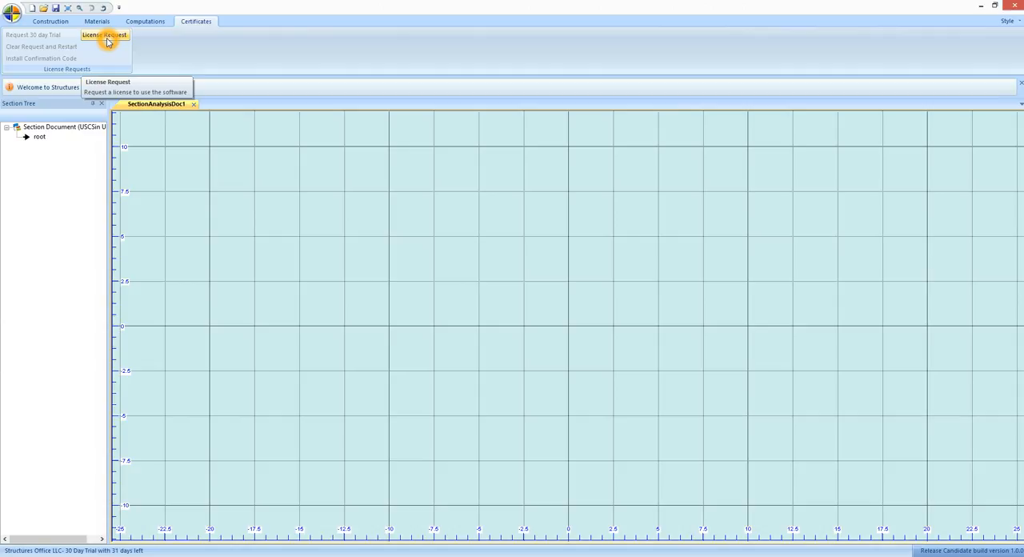
mouse_move(104, 37)
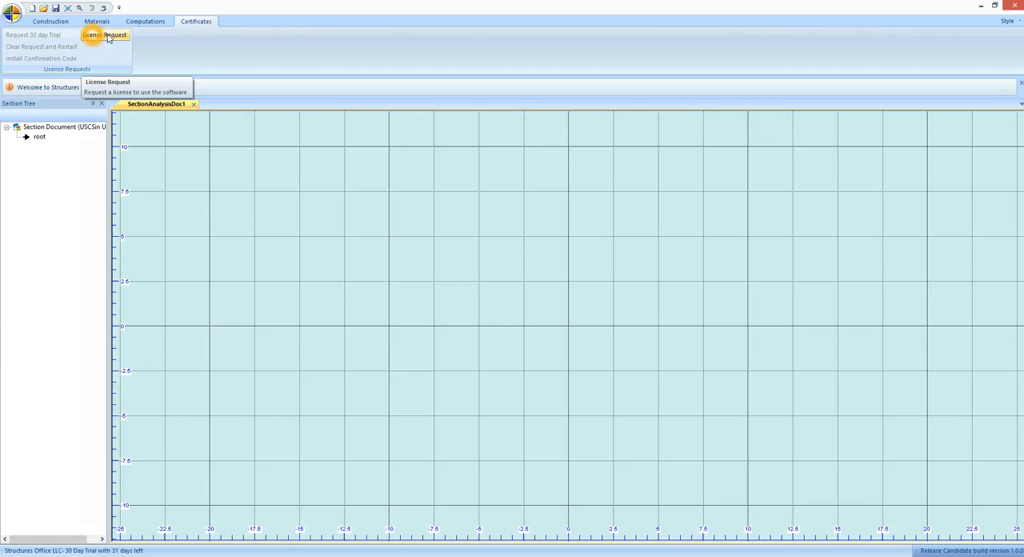
left_click(103, 34)
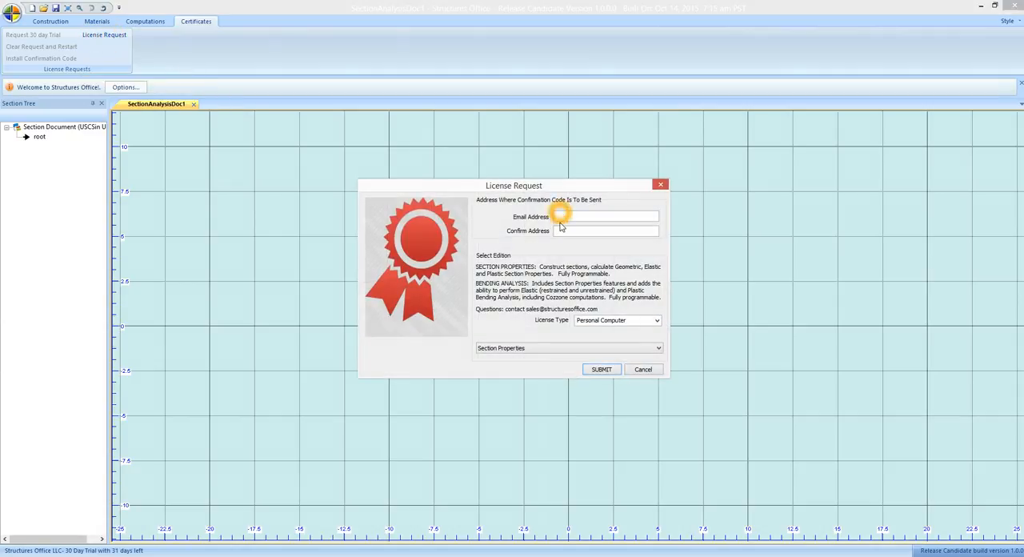
left_click(606, 216)
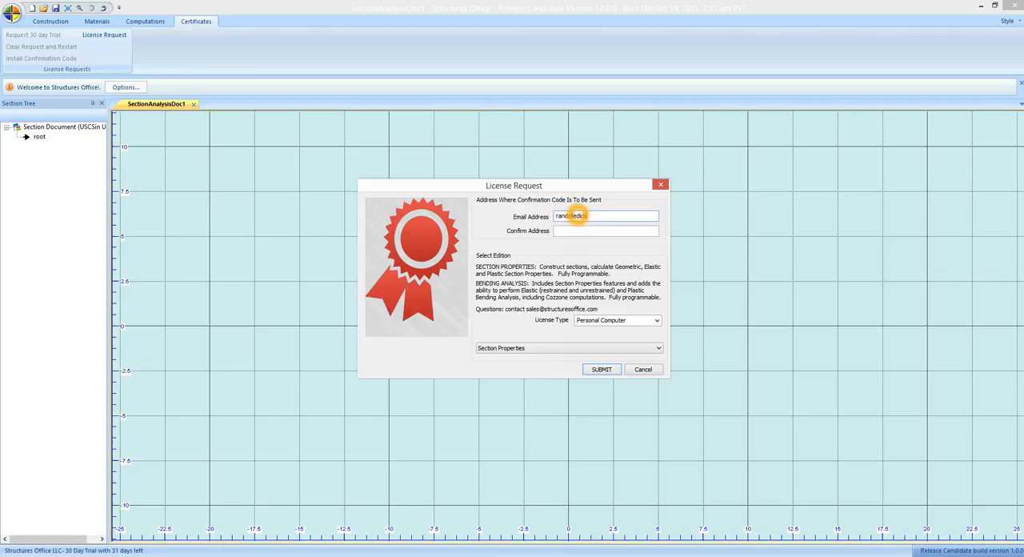
type("@comcas")
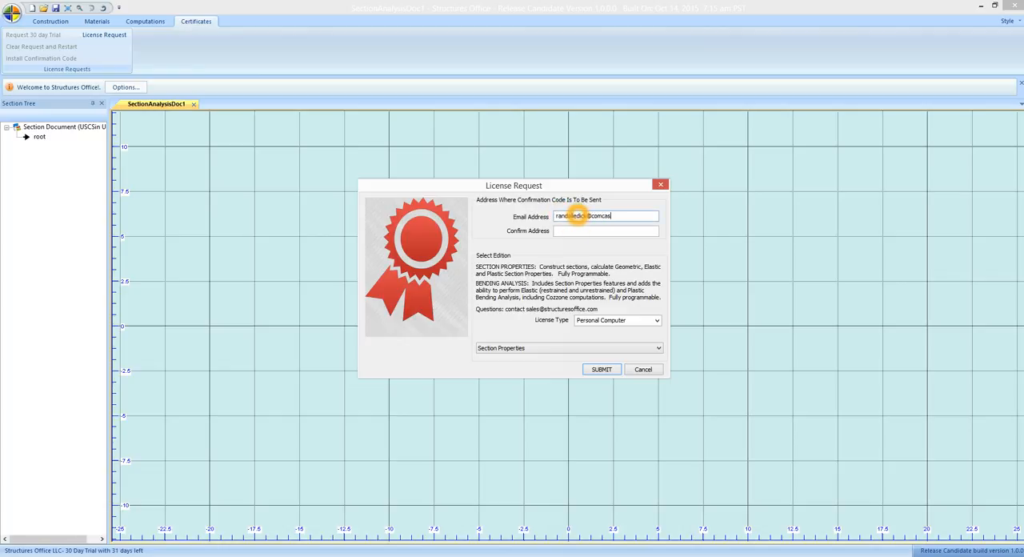
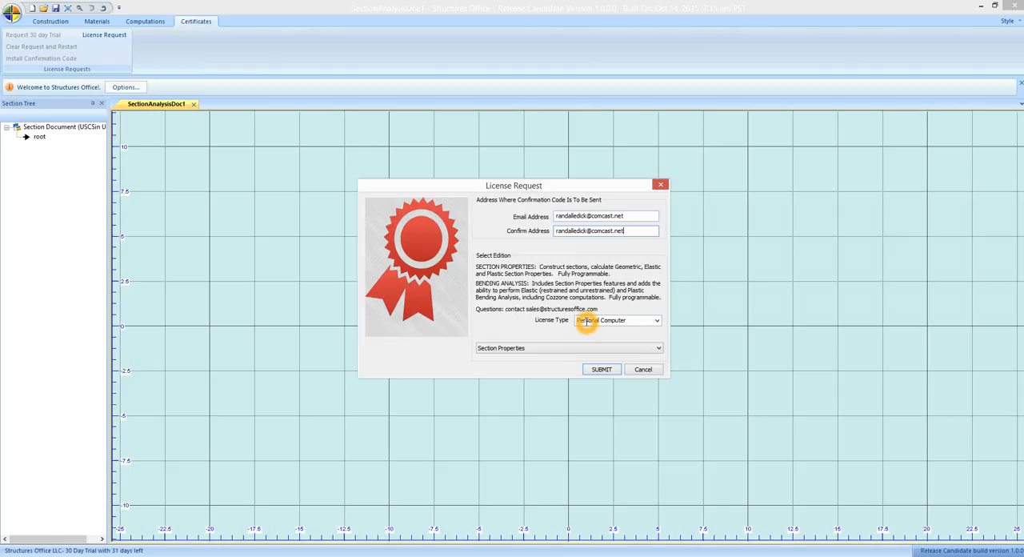
left_click(656, 320)
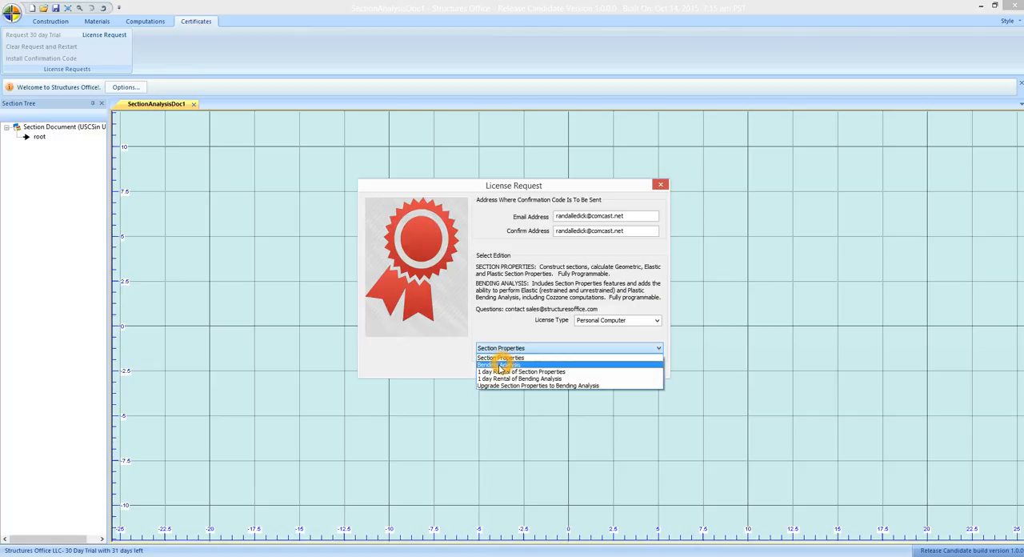
mouse_move(520, 371)
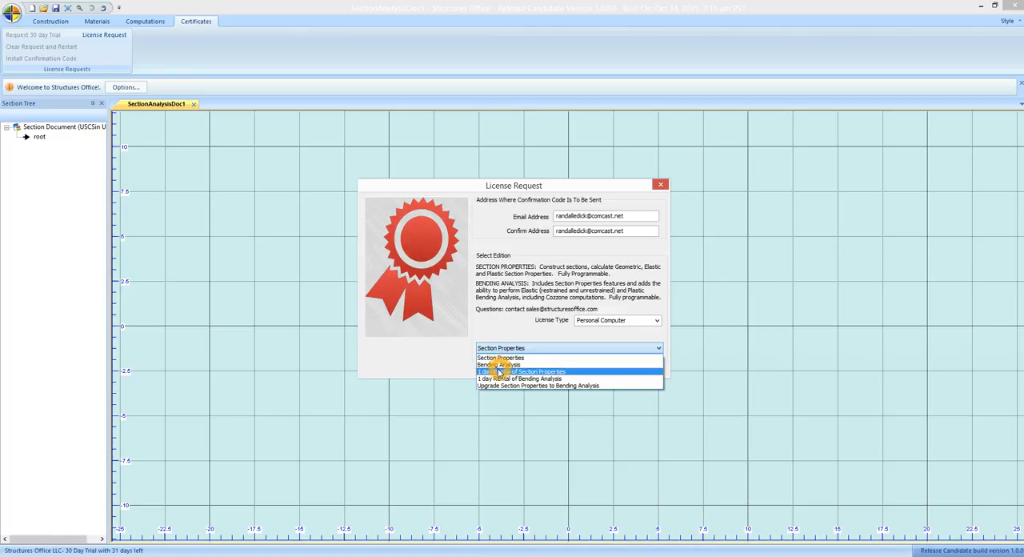
mouse_move(500, 372)
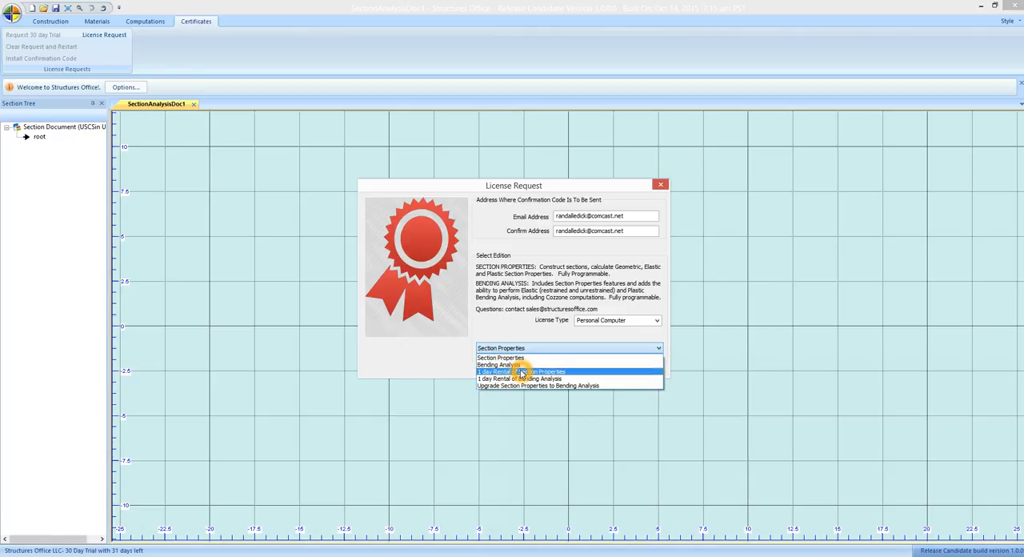
mouse_move(520, 379)
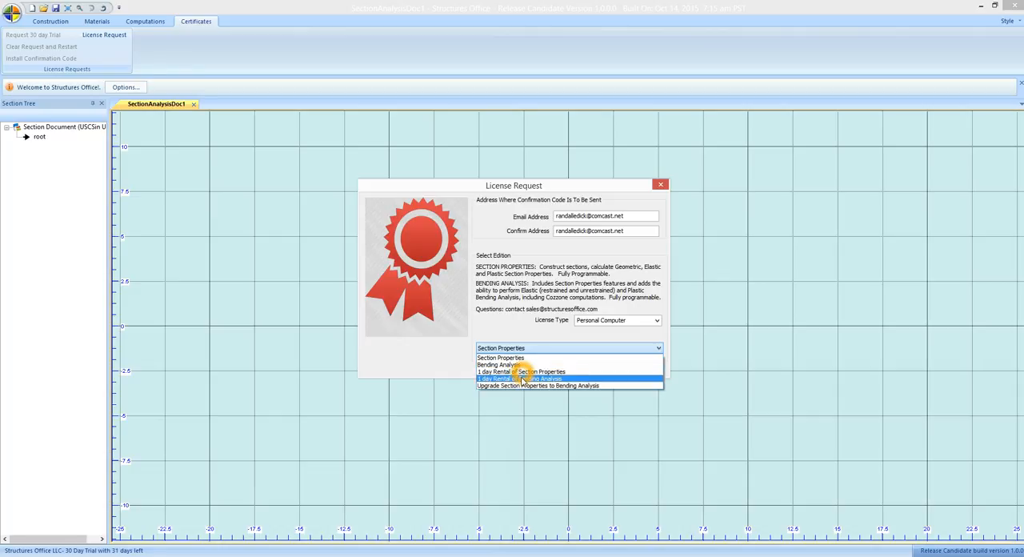
mouse_move(520, 371)
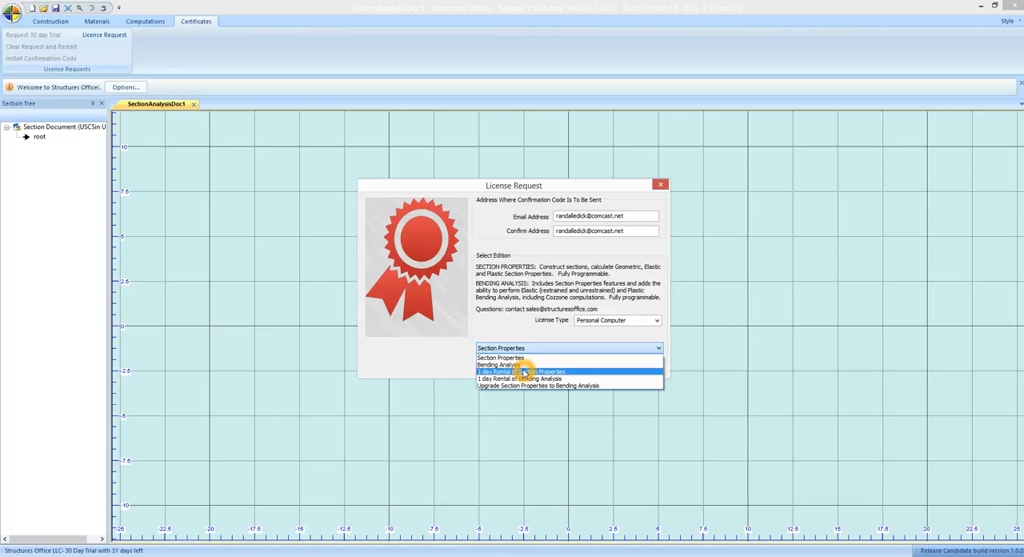
mouse_move(537, 385)
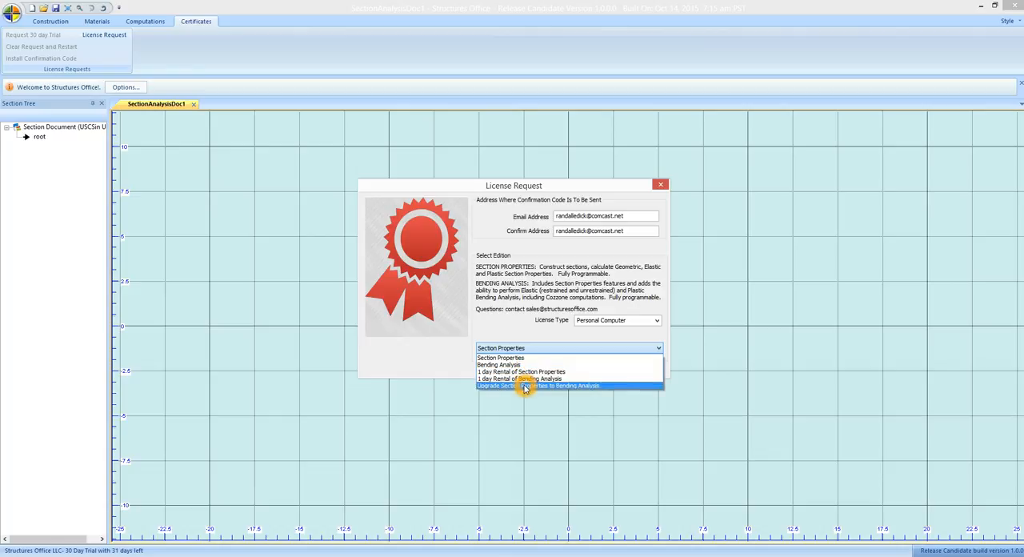
mouse_move(520, 386)
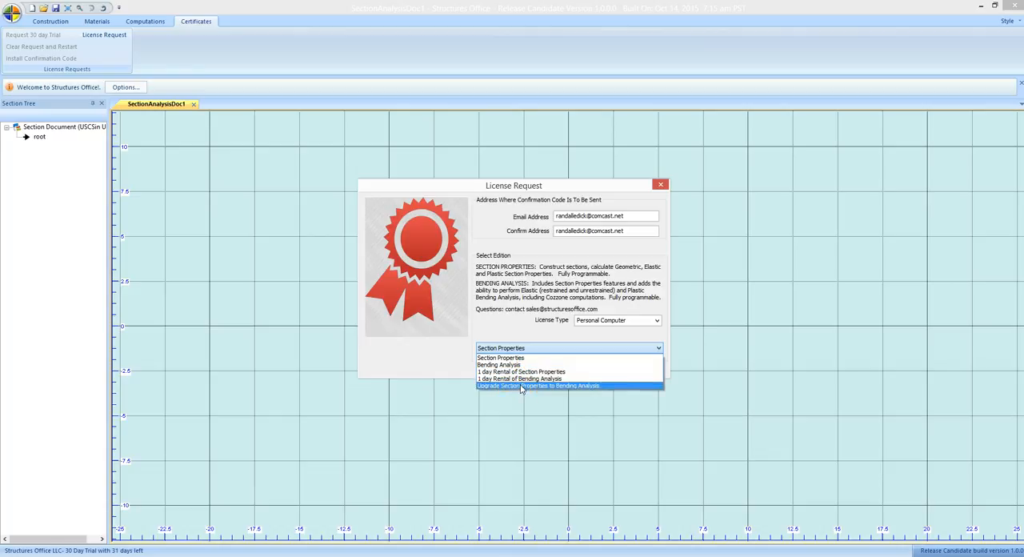
mouse_move(520, 378)
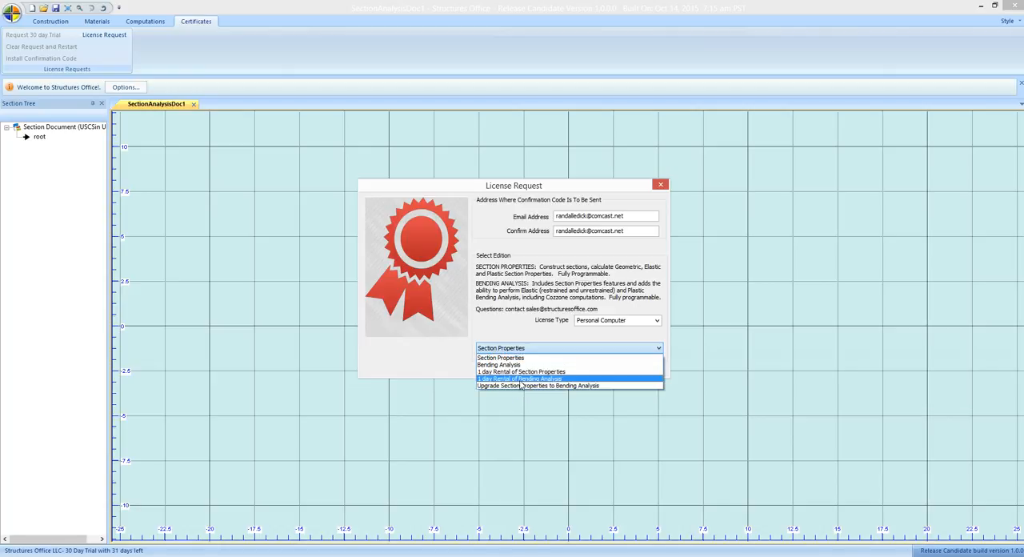
mouse_move(565, 386)
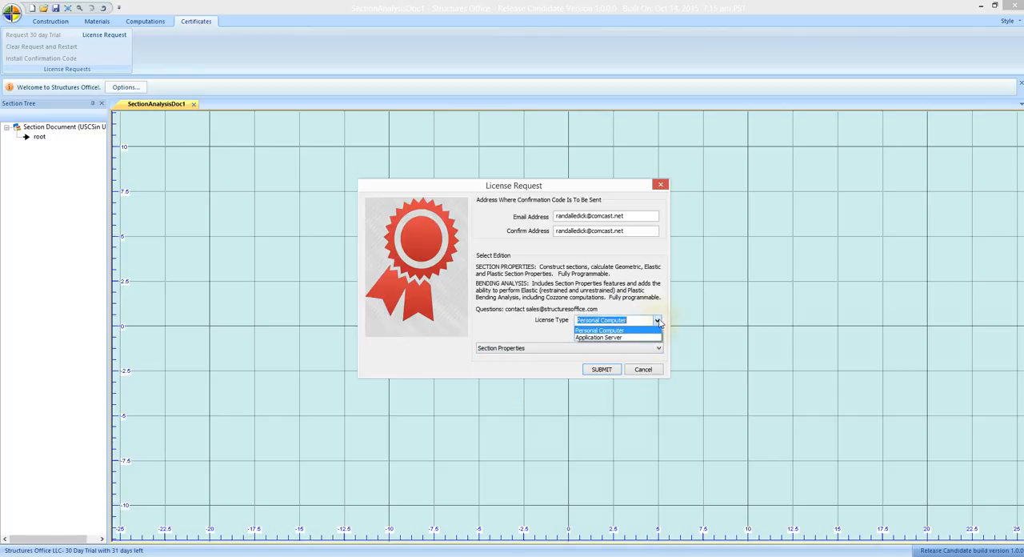
Set the license type to Application Server with 10 instances per machine, keeping the Section Properties edition
left_click(599, 337)
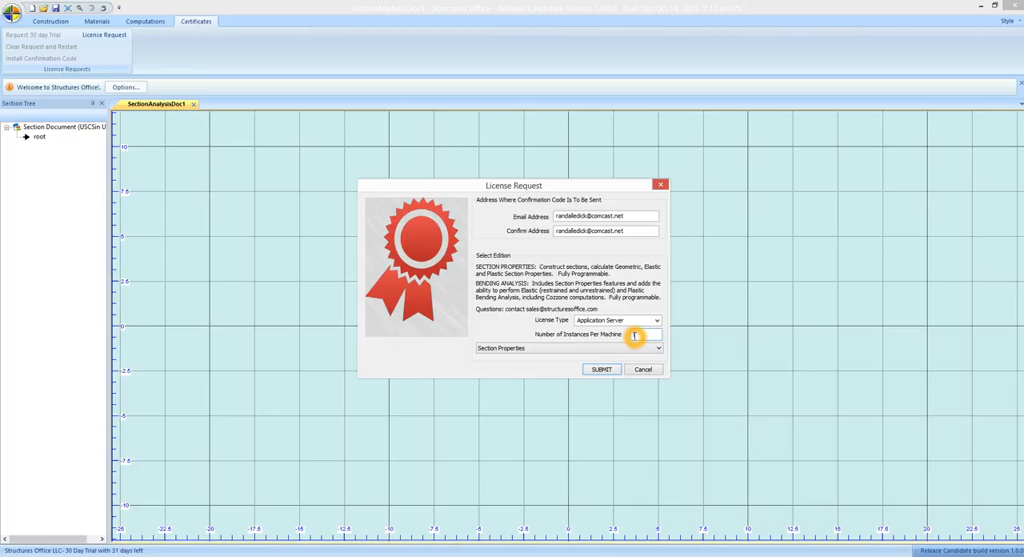
type("10")
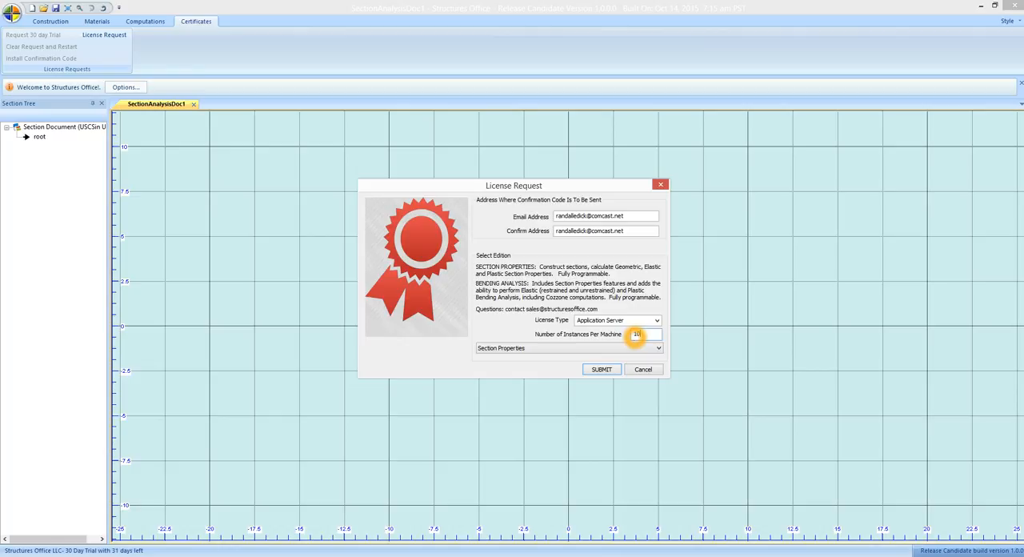
left_click(569, 347)
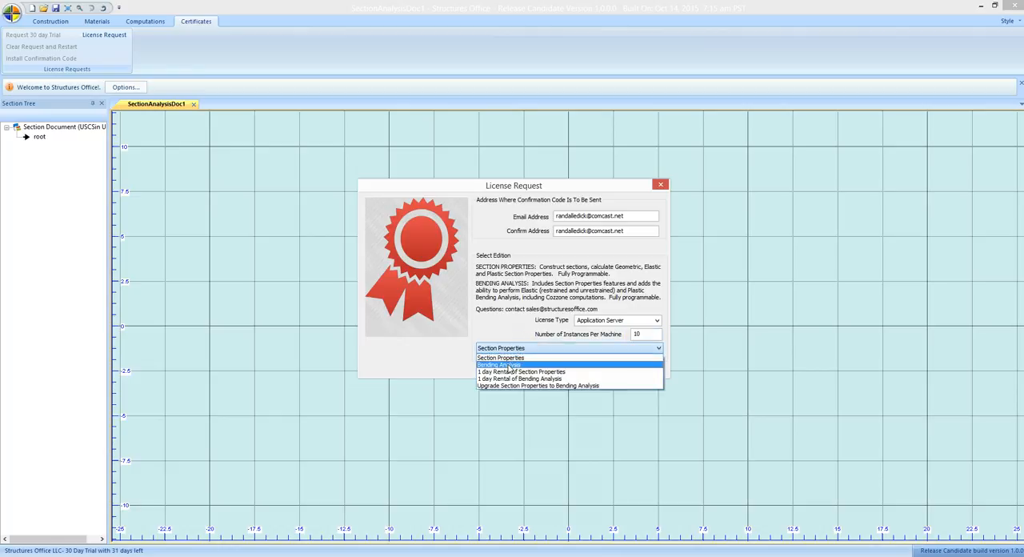
left_click(500, 357)
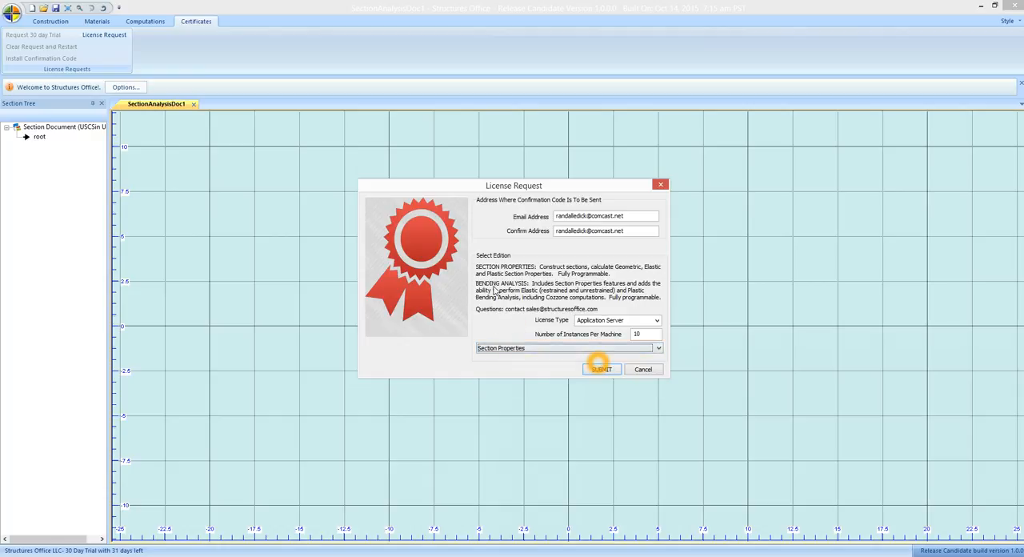
mouse_move(414, 338)
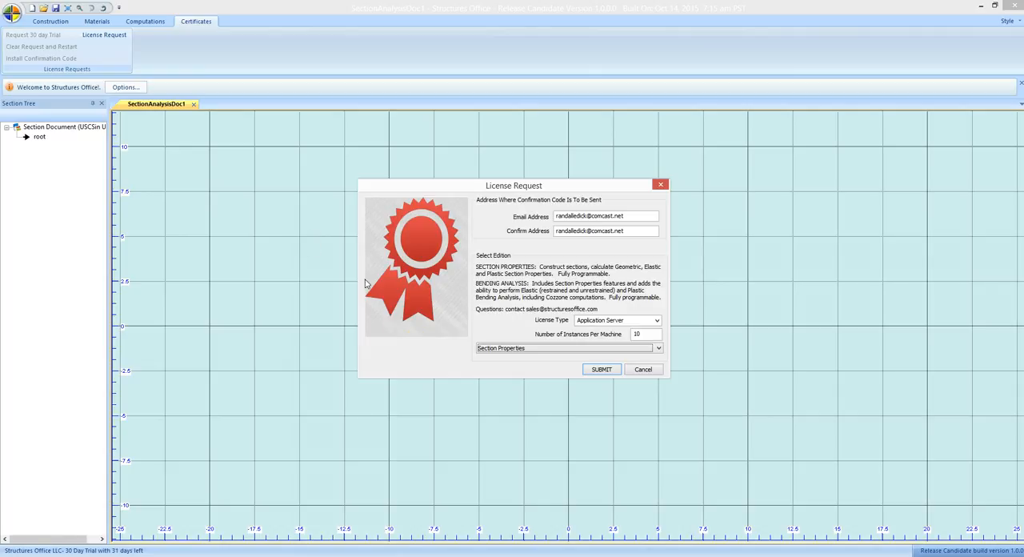
mouse_move(447, 331)
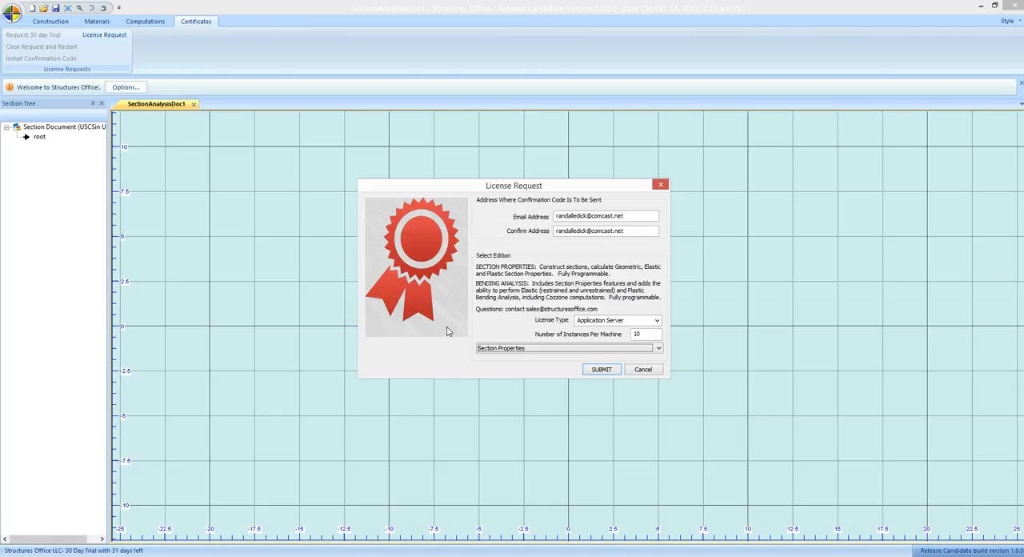